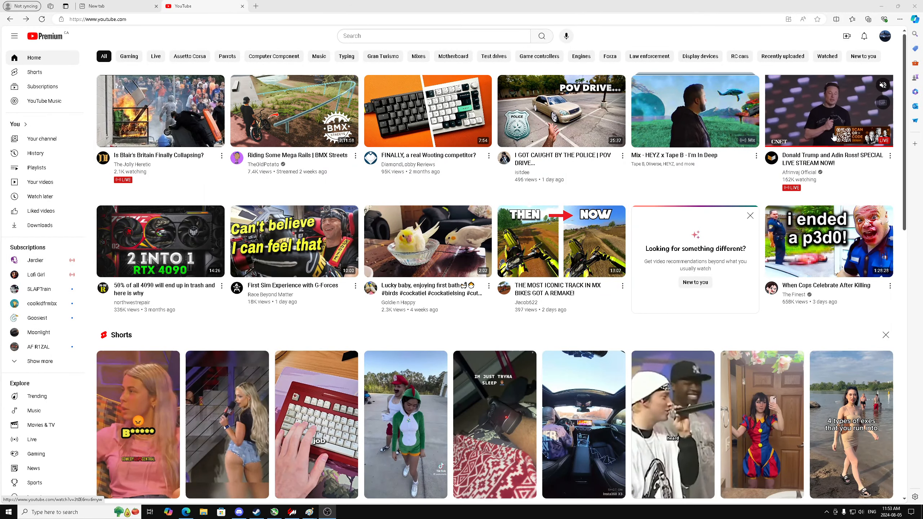
# - Open the SPECIAL LIVE STREAM from the home feed, returning home and reopening it twice
pyautogui.click(828, 110)
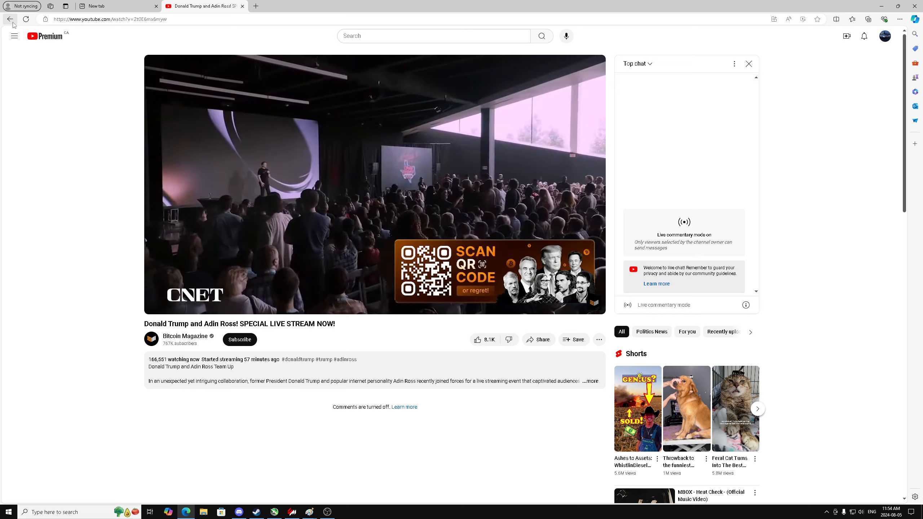
pyautogui.click(10, 19)
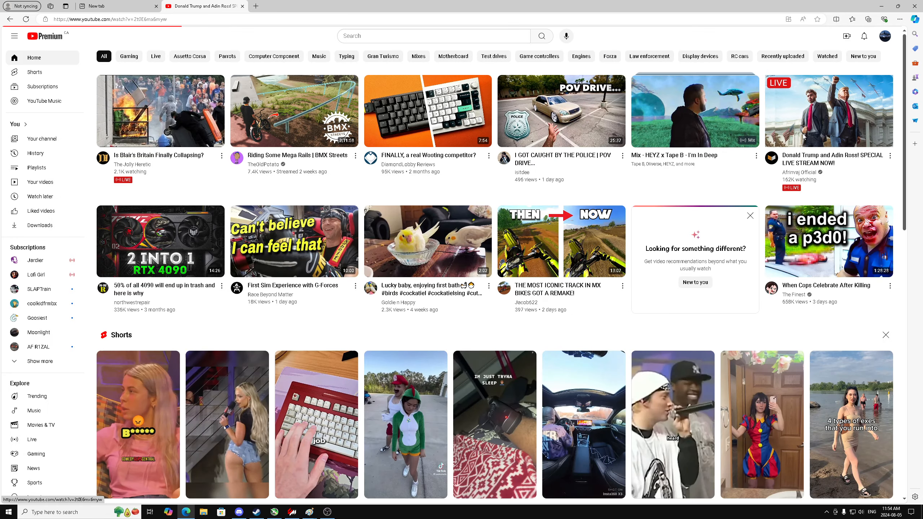
pyautogui.click(828, 110)
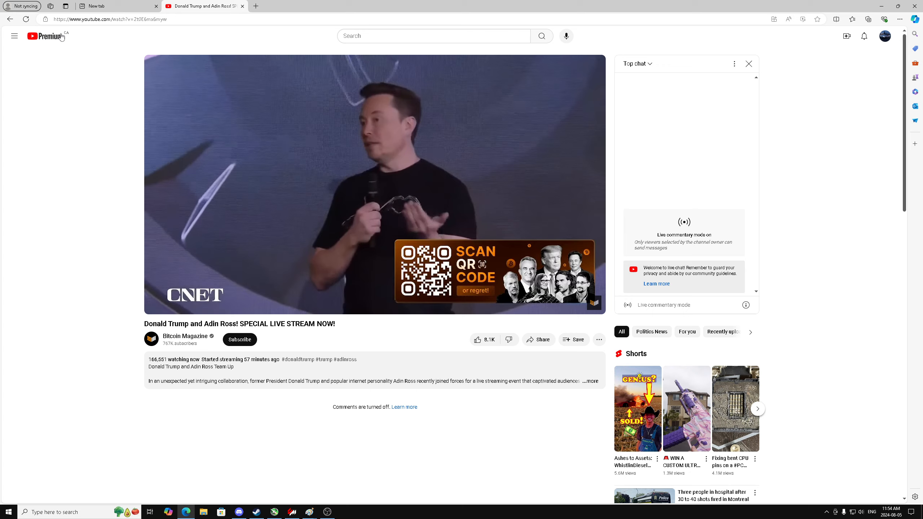
pyautogui.click(9, 18)
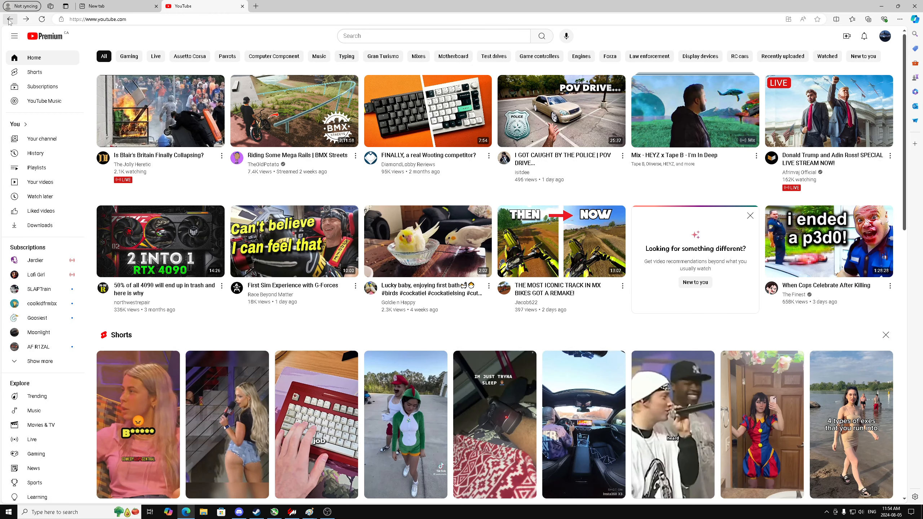
pyautogui.click(828, 111)
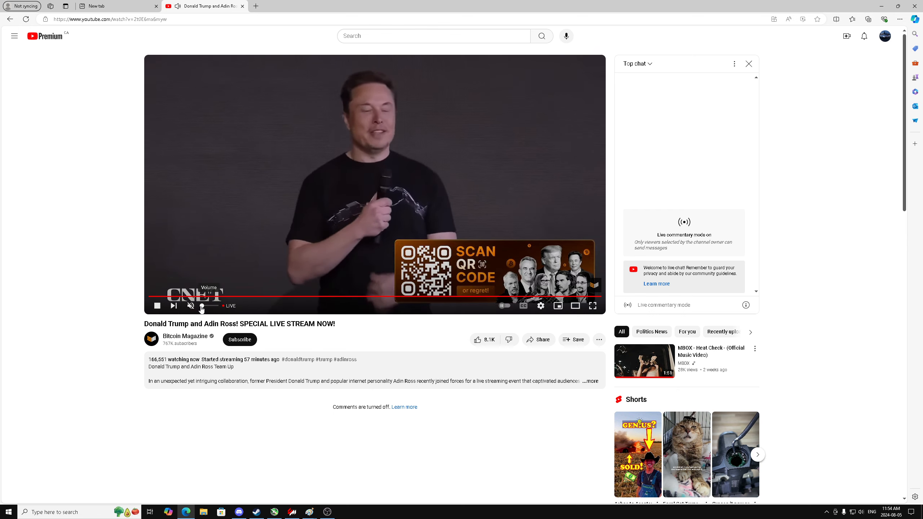
# - Unmute the live stream so it plays with sound
pyautogui.click(191, 306)
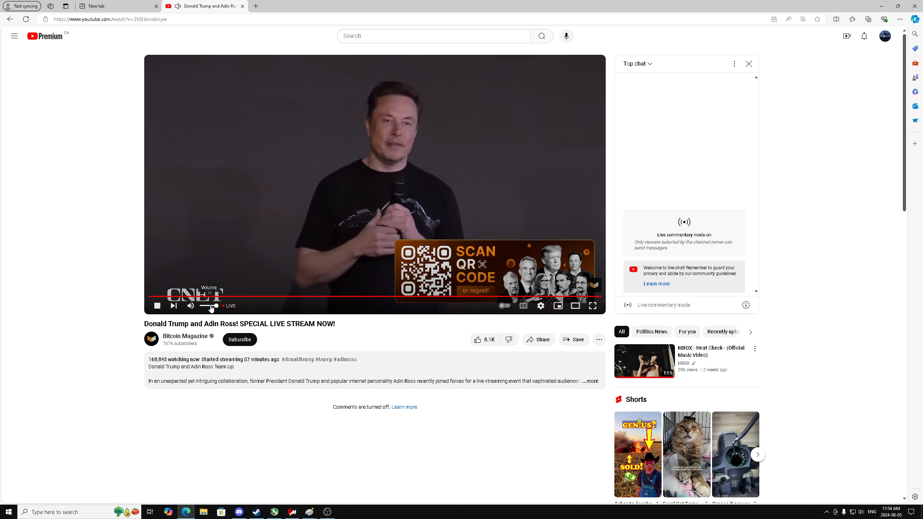
# - Mute the live stream's audio while it keeps playing
pyautogui.click(190, 306)
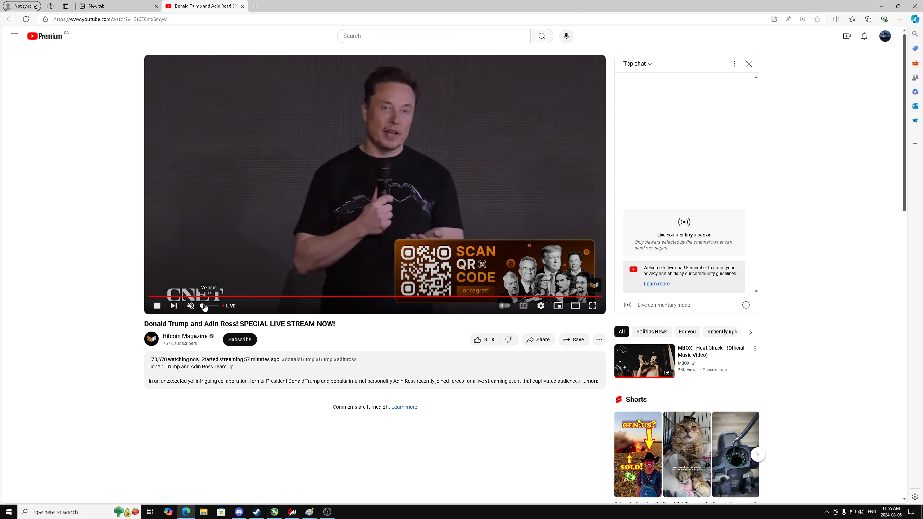
pyautogui.click(190, 306)
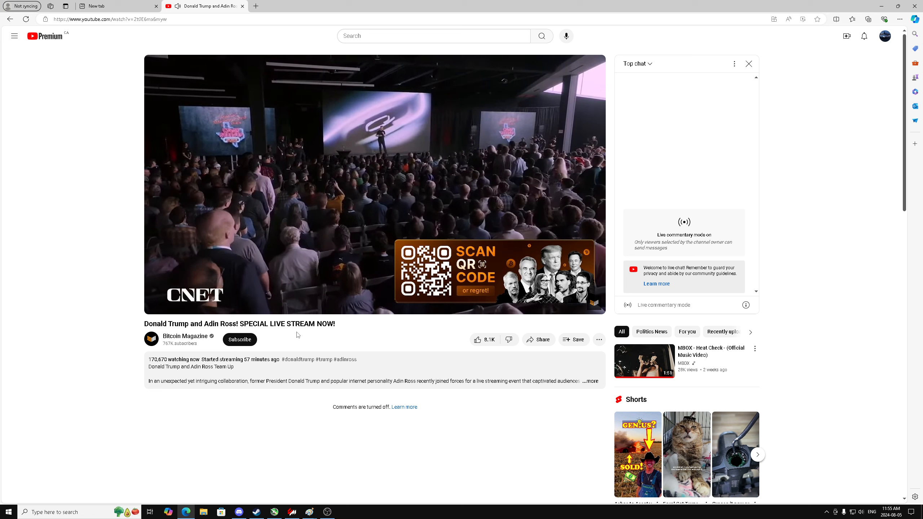
pyautogui.moveTo(370, 225)
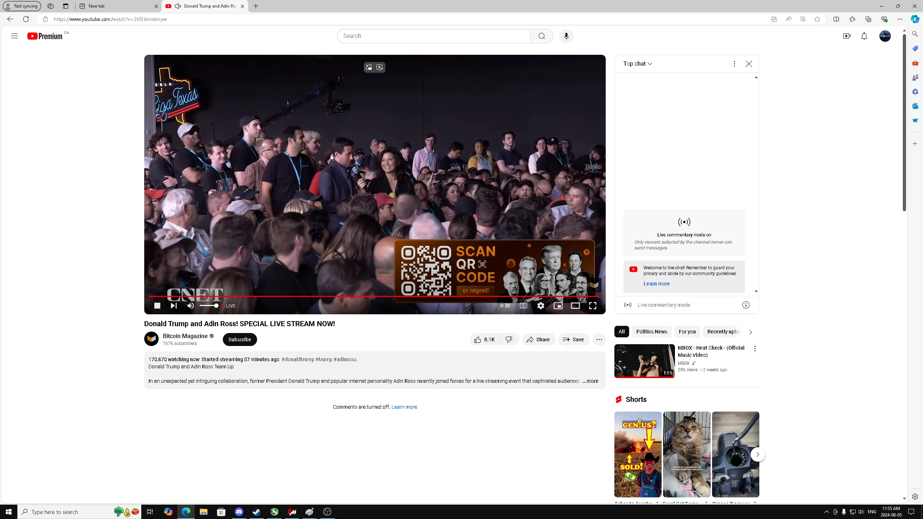
pyautogui.click(191, 305)
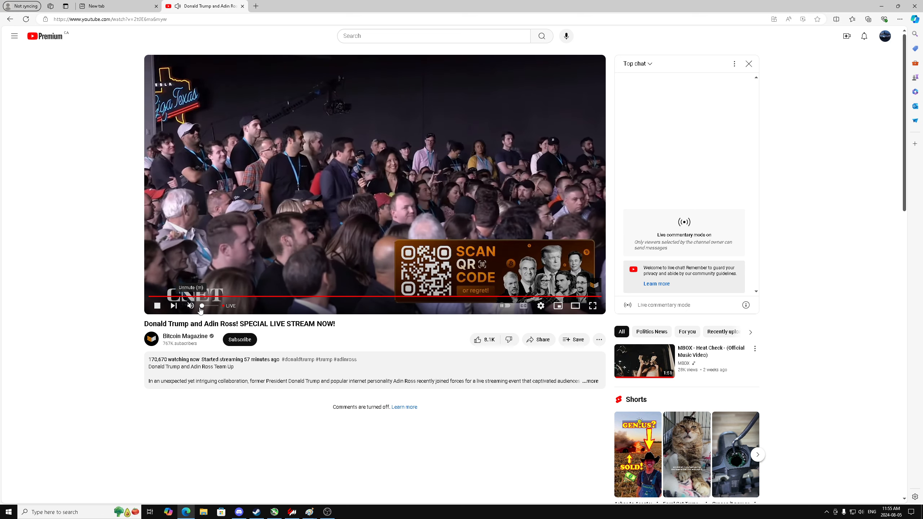
pyautogui.click(190, 306)
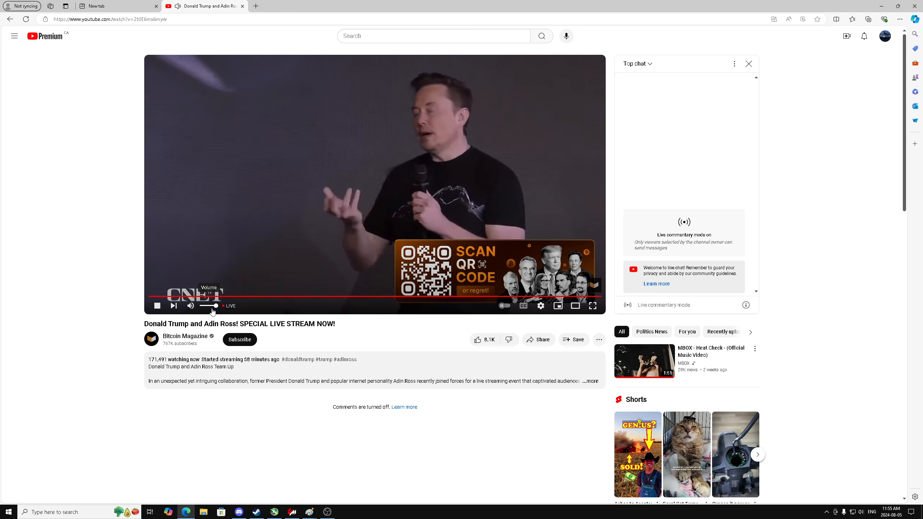
pyautogui.click(190, 306)
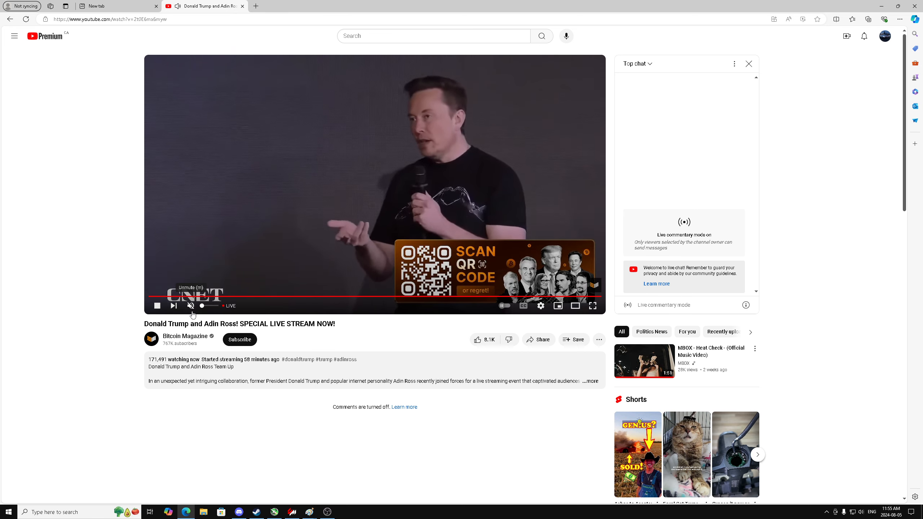